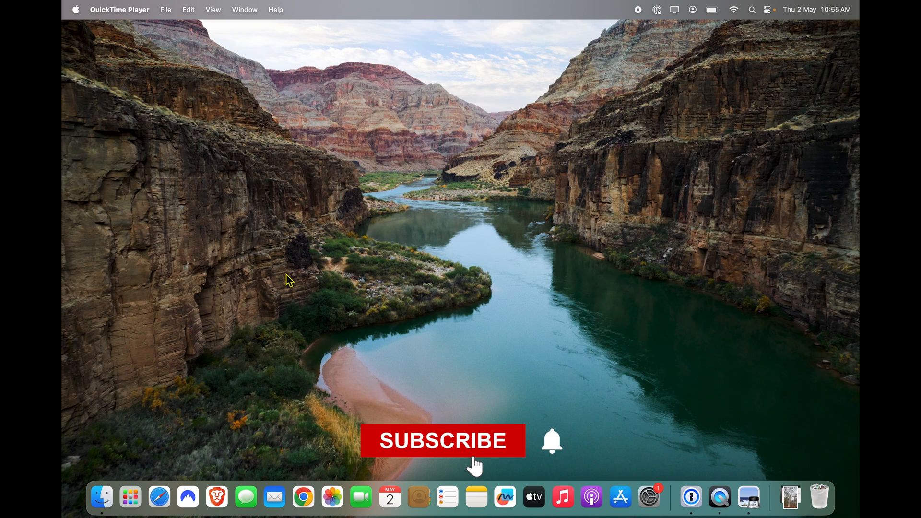
Step: Read partway through the Verge article on Microsoft's OpenAI investment in Brave, then open the Apple menu
left_click(443, 440)
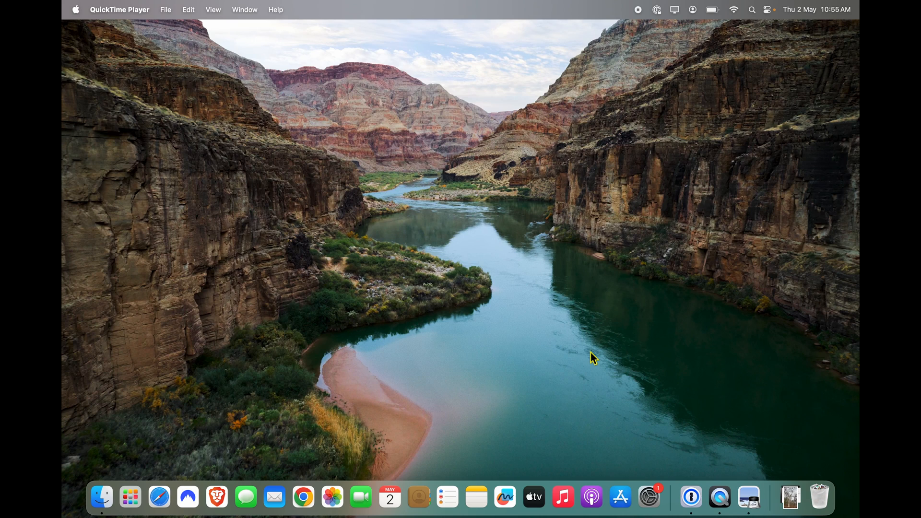
mouse_move(264, 355)
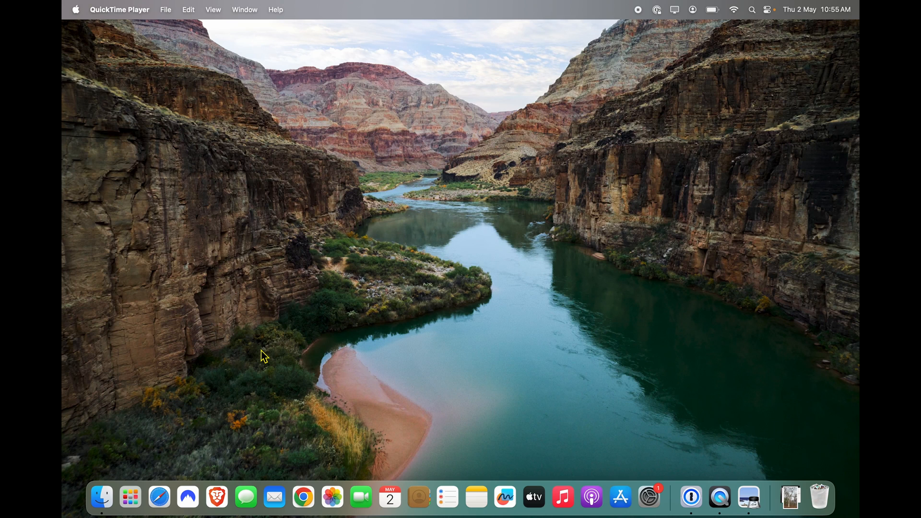
mouse_move(217, 497)
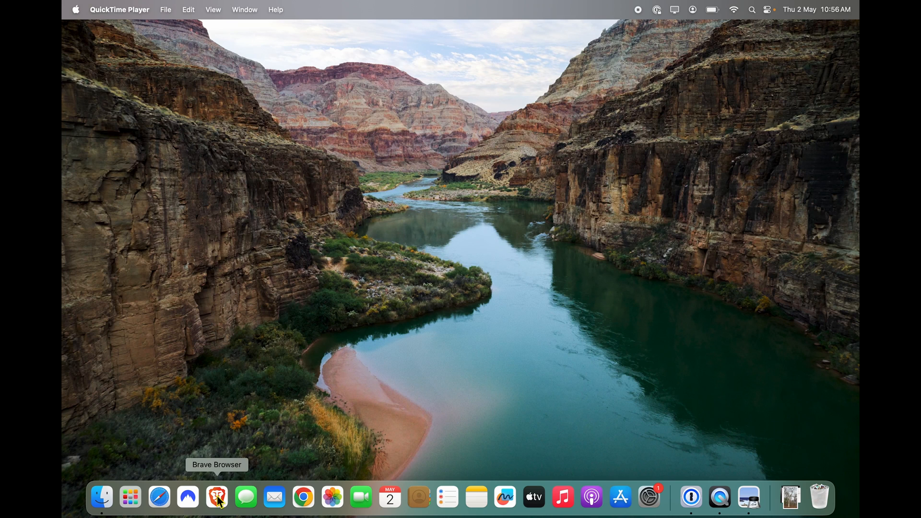
left_click(216, 497)
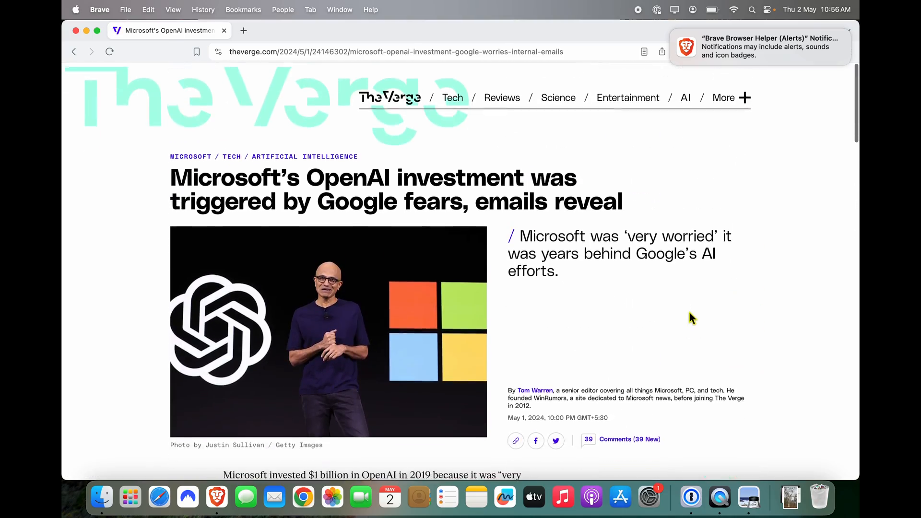
scroll("down", 3)
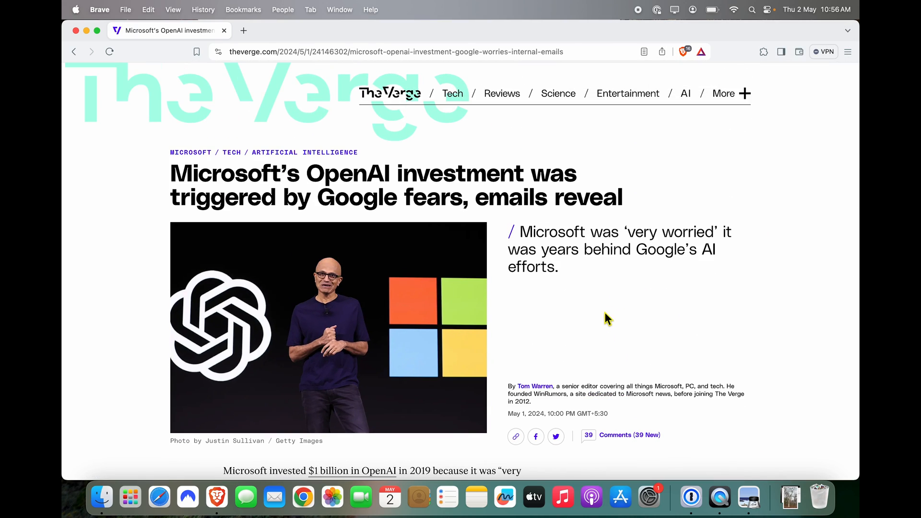
scroll("down", 3)
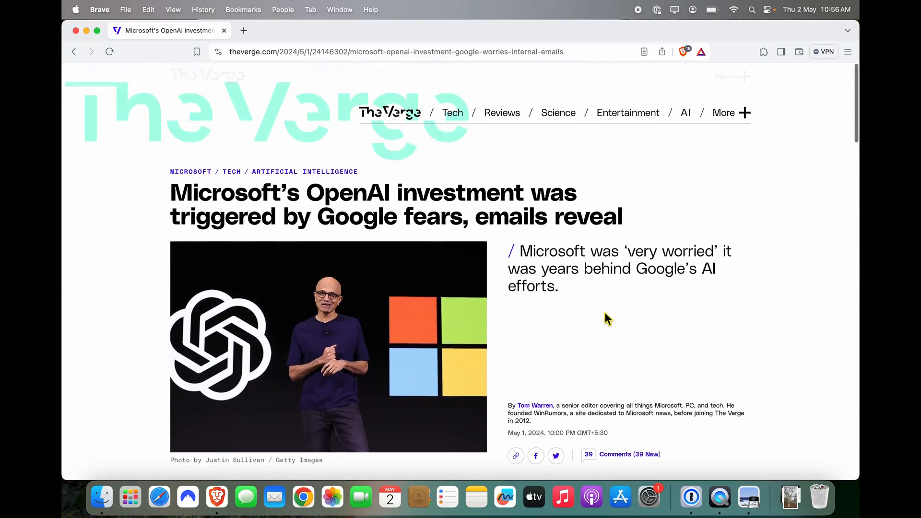
scroll("down", 3)
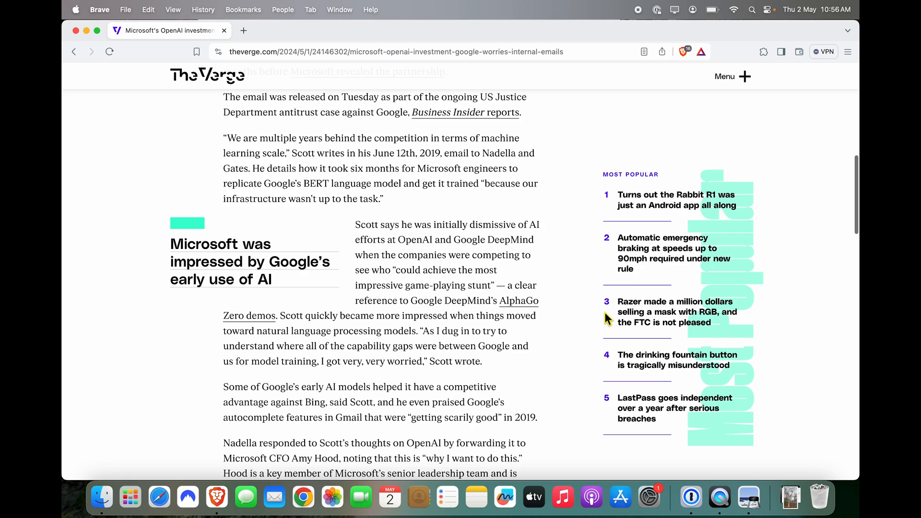
scroll("up", 3)
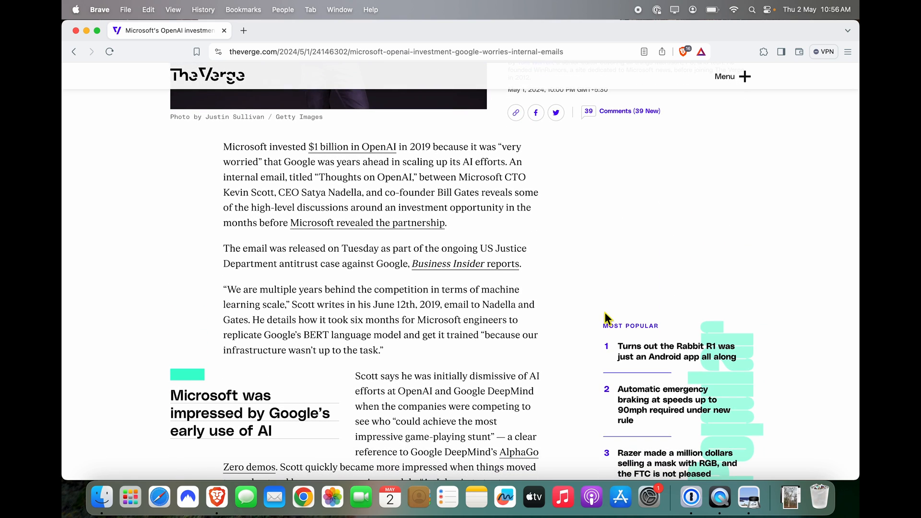
left_click(74, 9)
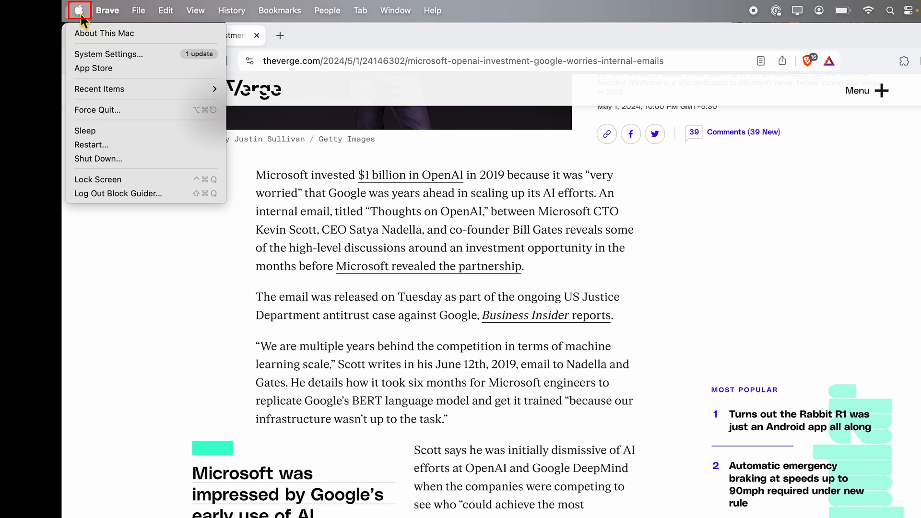
Step: Open System Settings and go to the built-in display's Displays pane
left_click(79, 11)
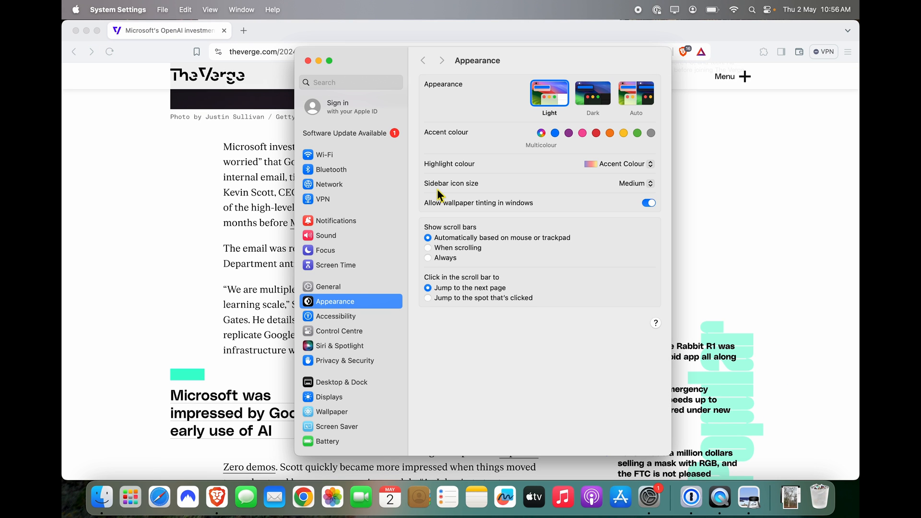
mouse_move(329, 396)
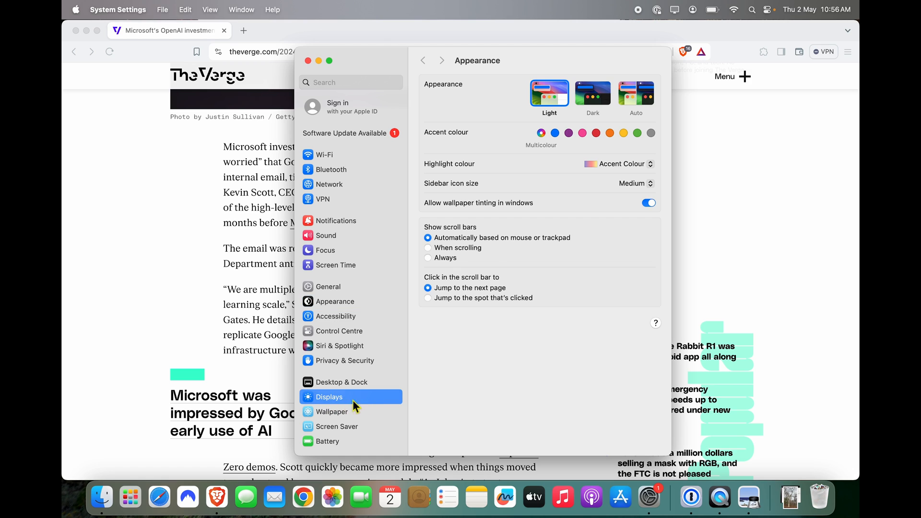
left_click(329, 397)
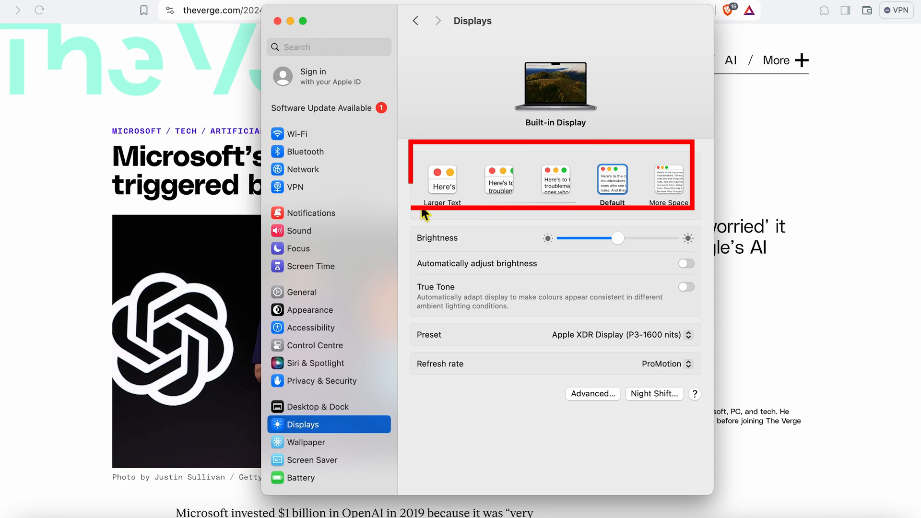
mouse_move(651, 113)
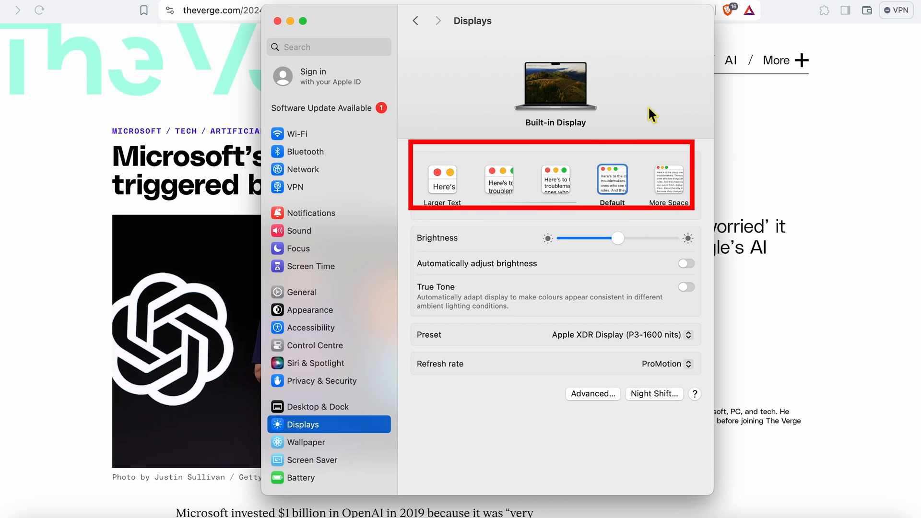
mouse_move(555, 179)
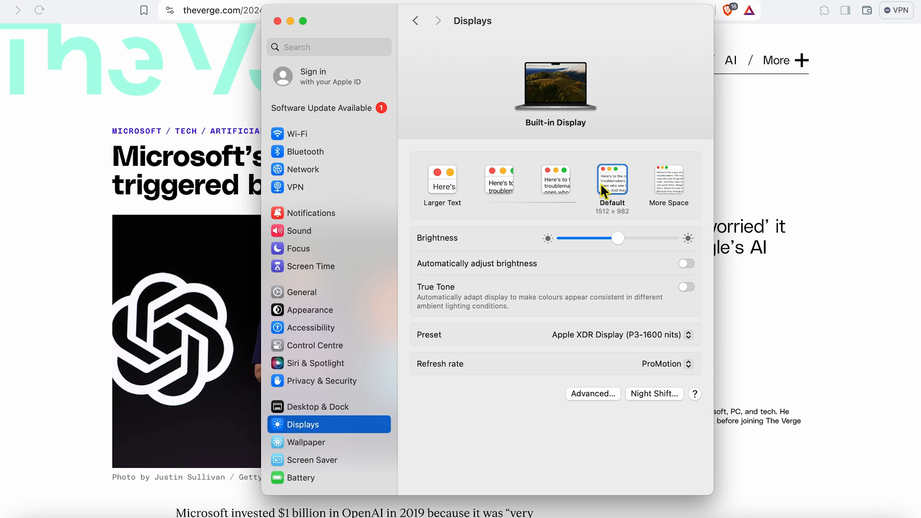
left_click(442, 179)
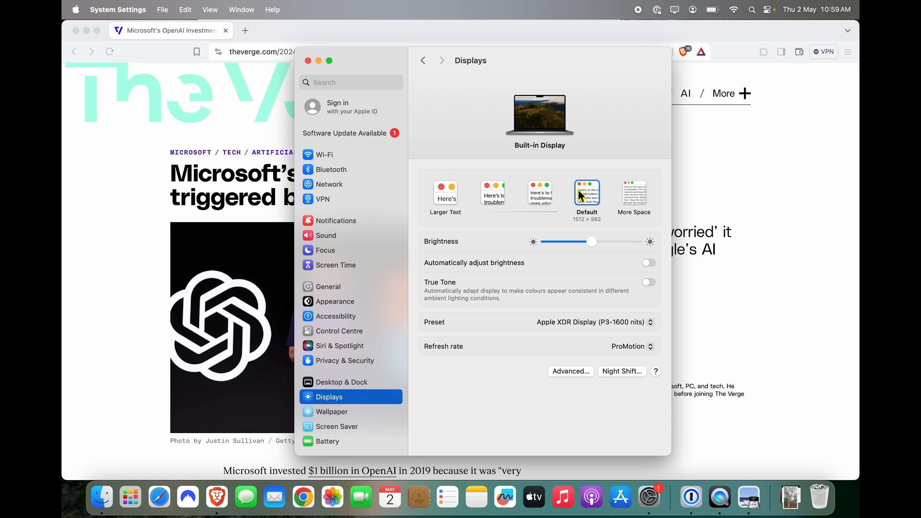
Step: Switch the built-in display to More Space scaling and scroll the Brave article
left_click(634, 194)
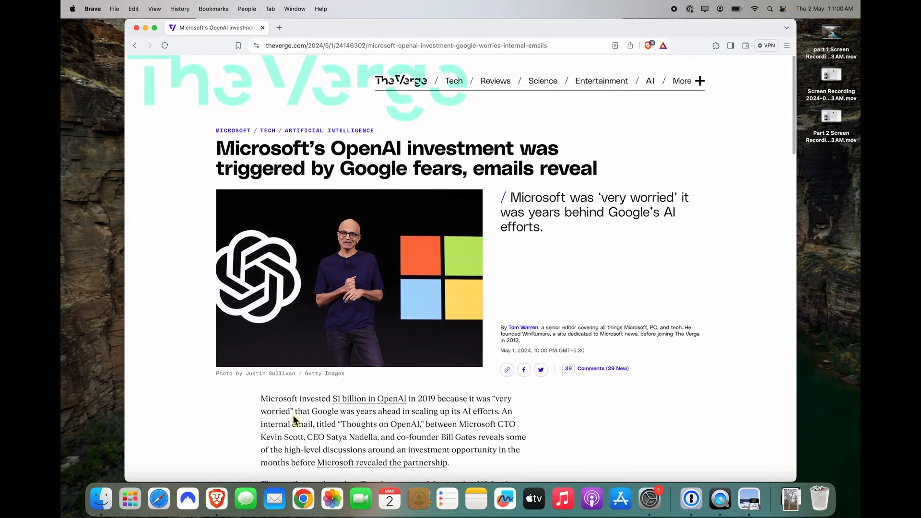
scroll("down", 3)
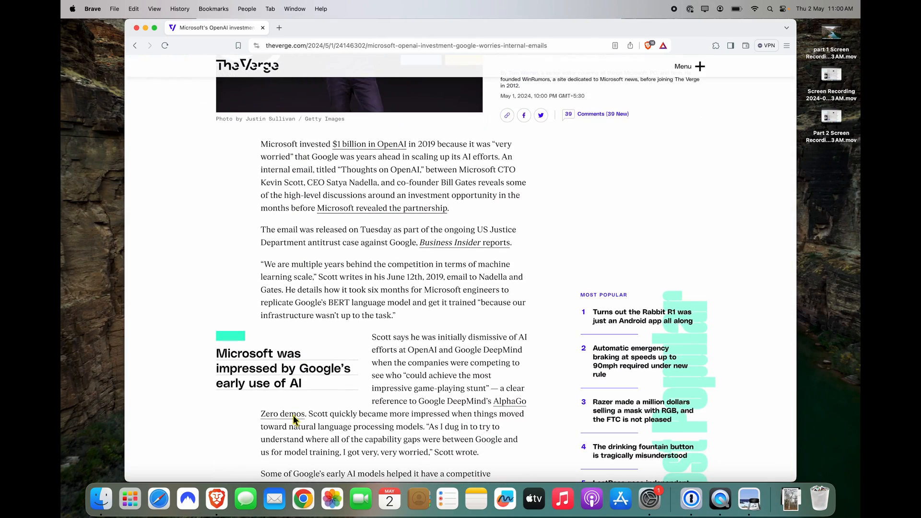
mouse_move(470, 264)
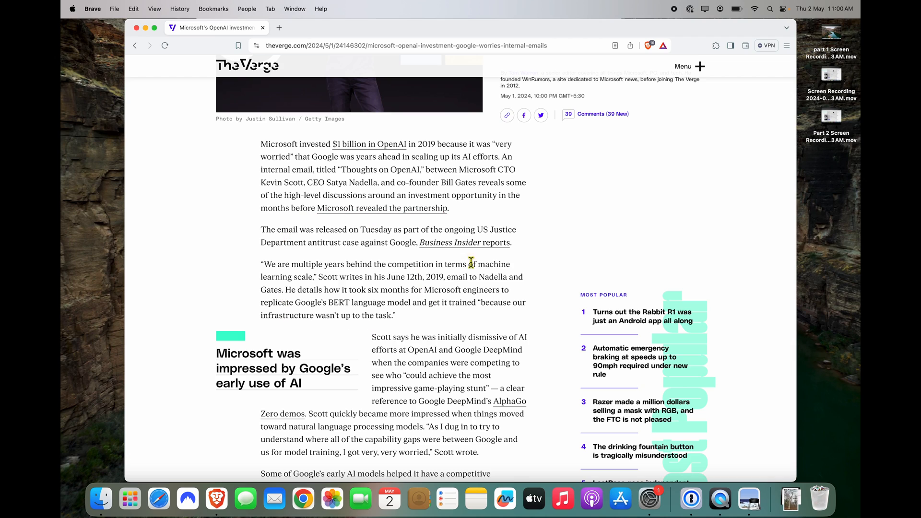
mouse_move(450, 329)
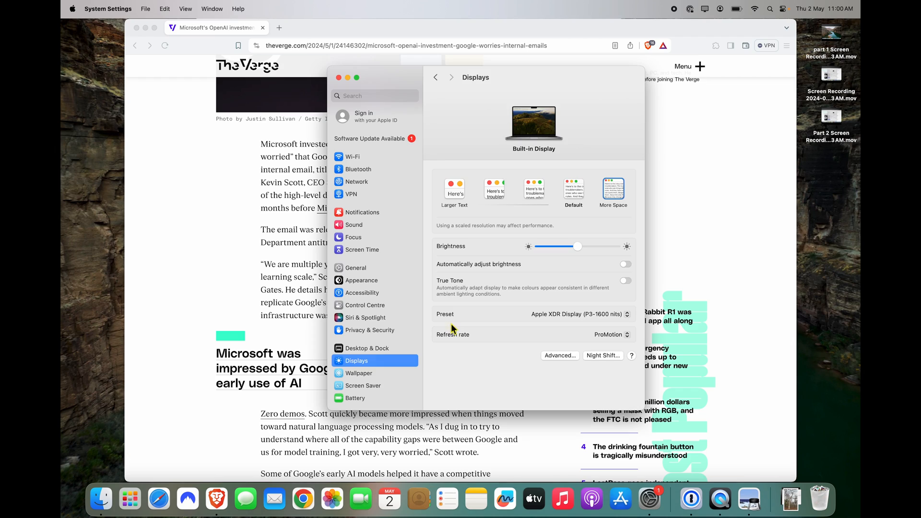
mouse_move(551, 122)
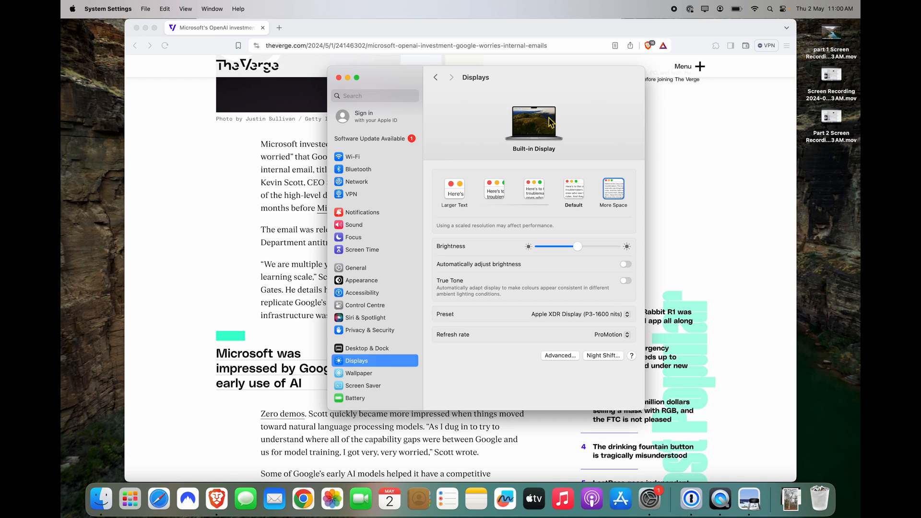
mouse_move(592, 151)
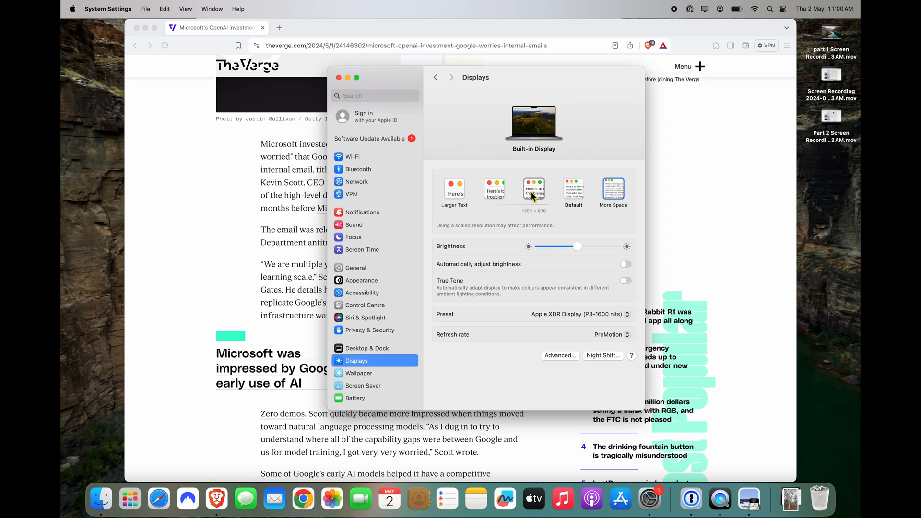
mouse_move(534, 193)
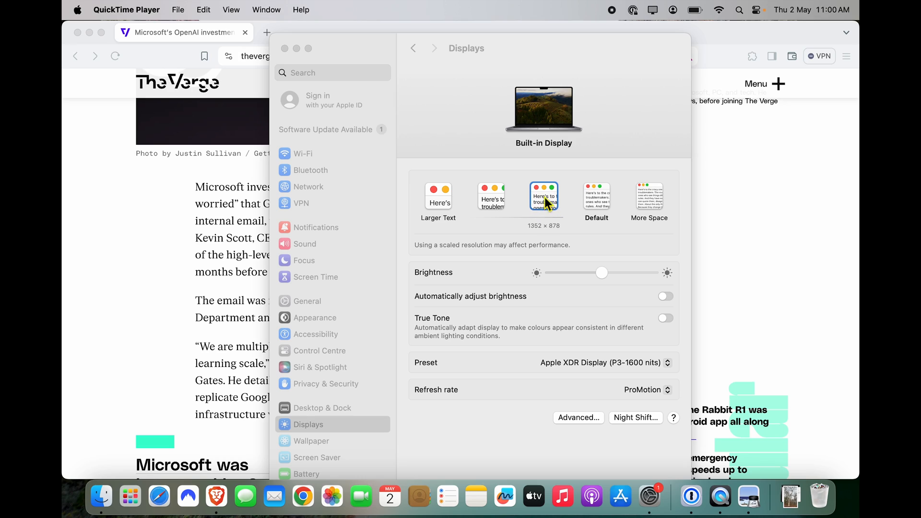
mouse_move(536, 211)
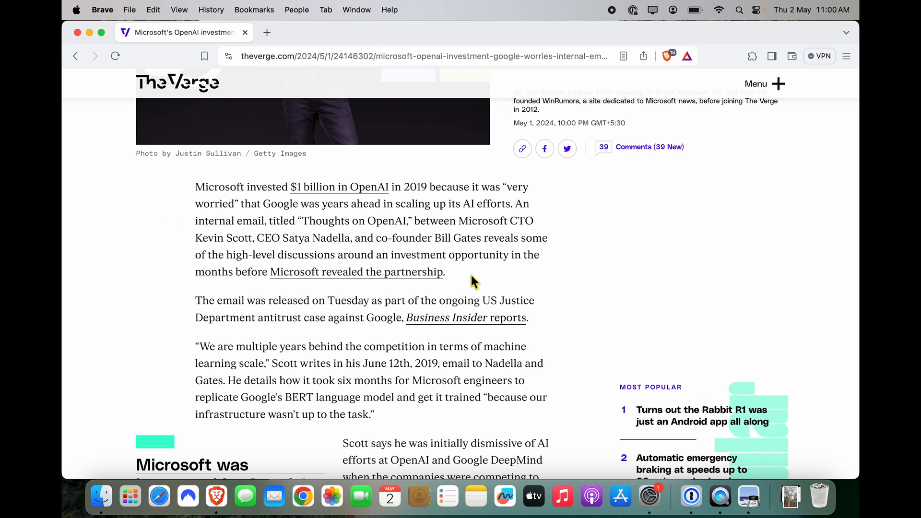
Step: Scale the built-in display to the 1352 × 878 resolution on the Displays pane
scroll("down", 3)
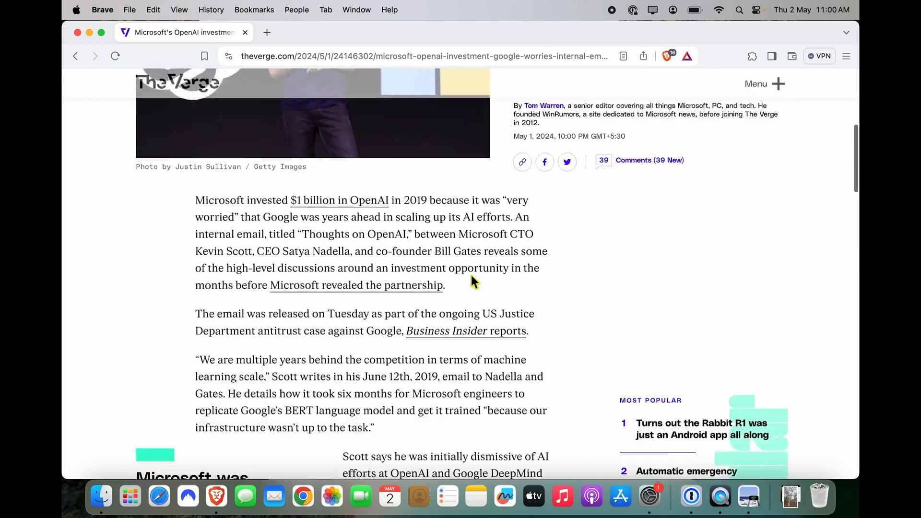
scroll("up", 3)
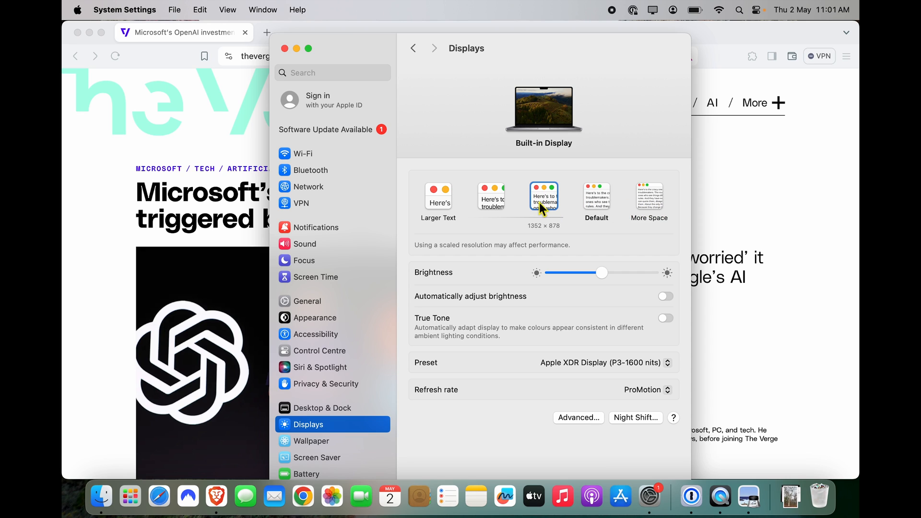
mouse_move(529, 202)
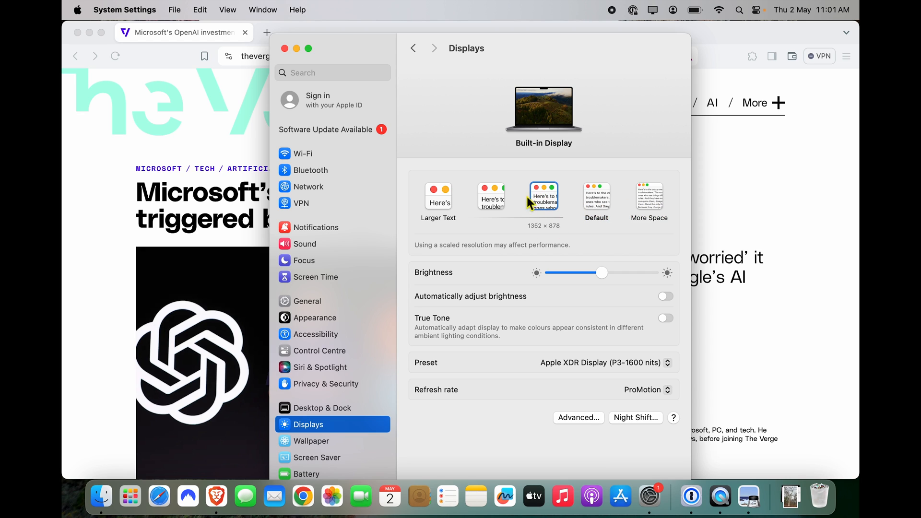
mouse_move(544, 216)
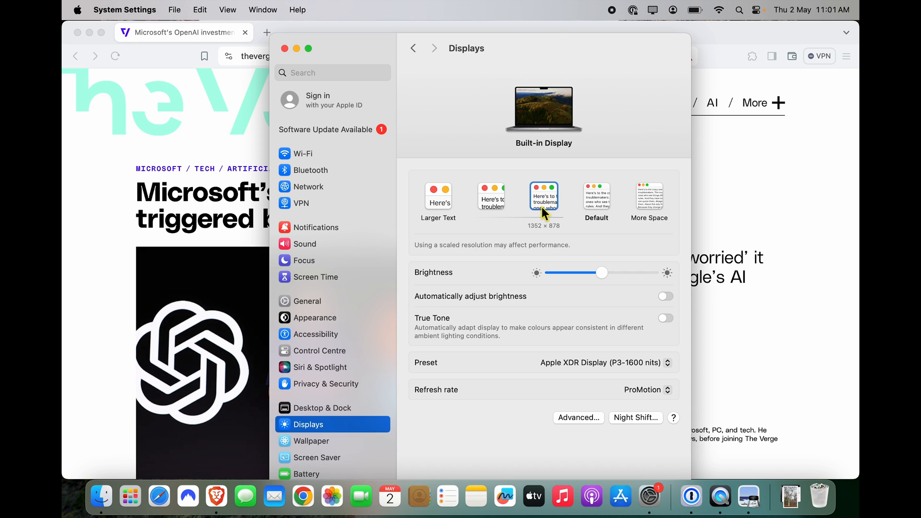
mouse_move(566, 213)
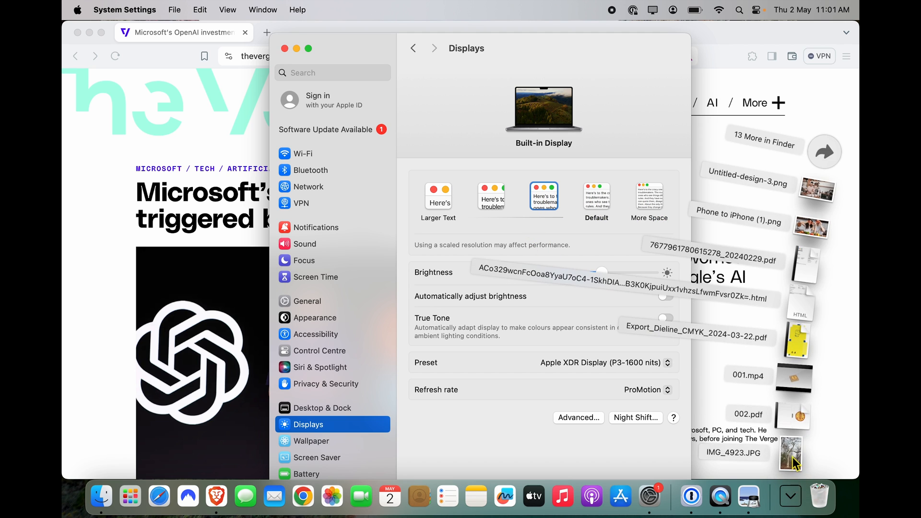
Step: Open IMG_4923.JPG from the Downloads stack in Preview
double_click(790, 458)
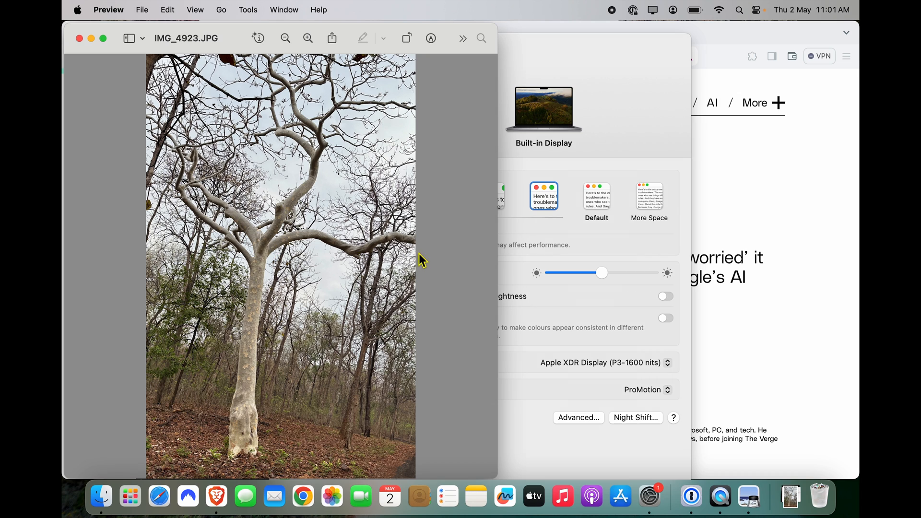
mouse_move(413, 299)
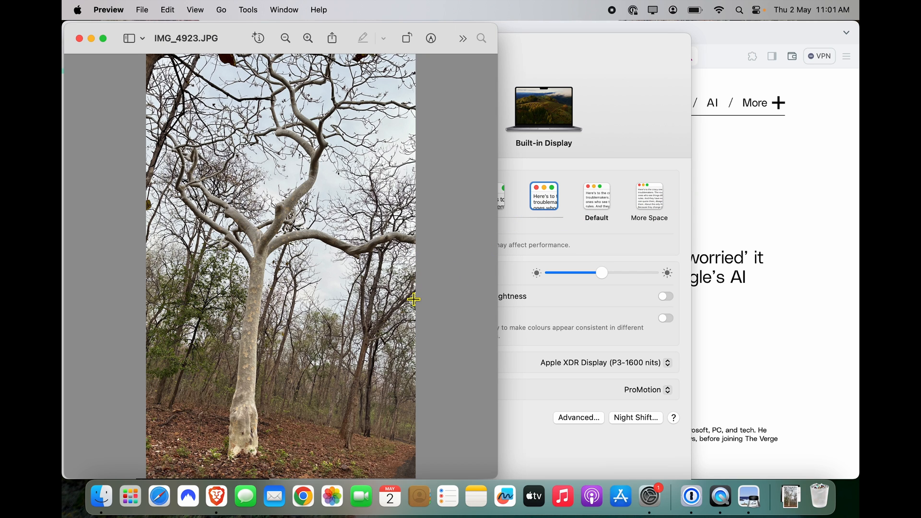
left_click(307, 39)
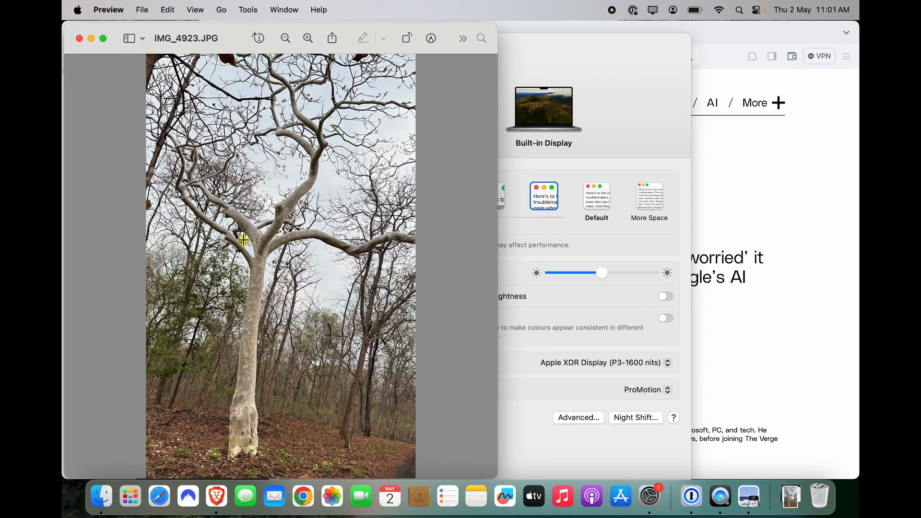
mouse_move(249, 270)
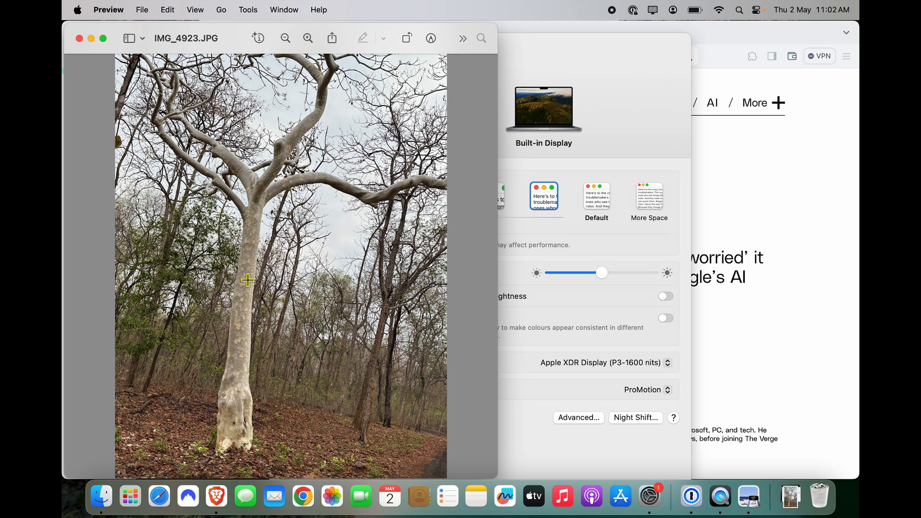
mouse_move(177, 163)
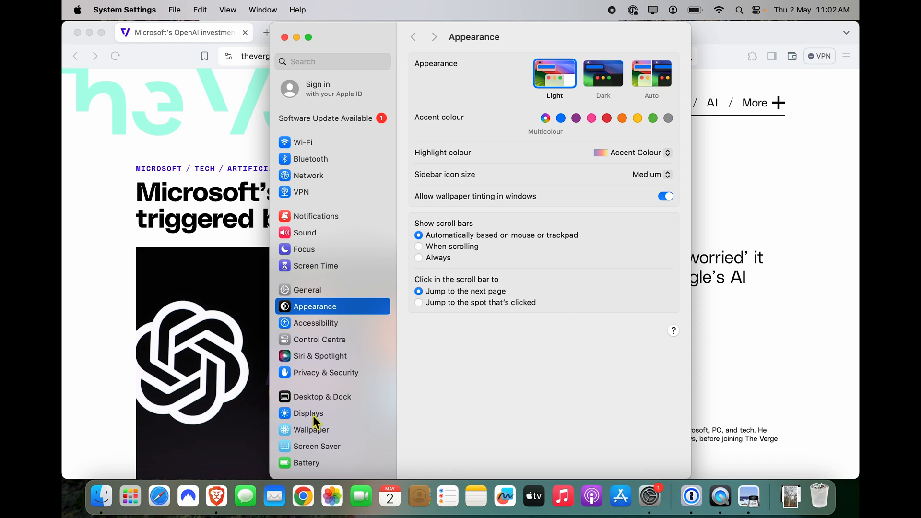
Step: Turn on 'Automatically adjust brightness' for the built-in display and nudge brightness up slightly
left_click(309, 413)
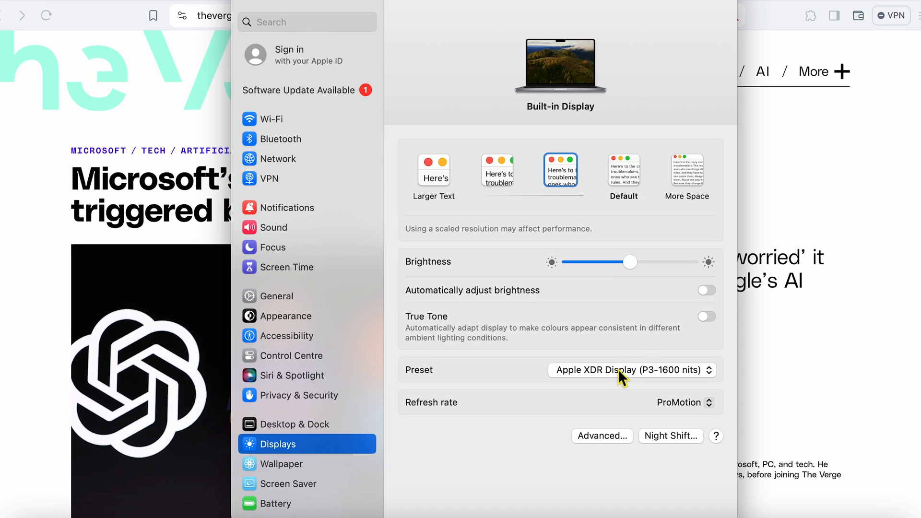
mouse_move(698, 301)
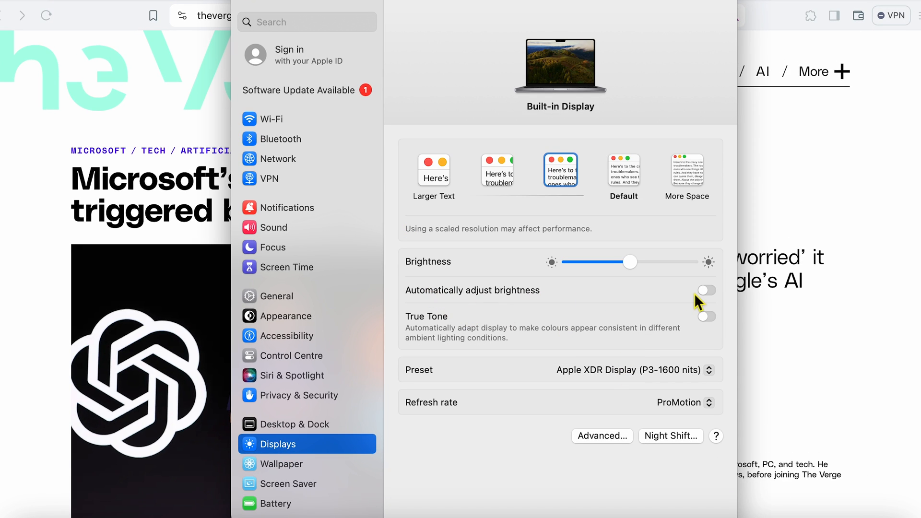
left_click(707, 290)
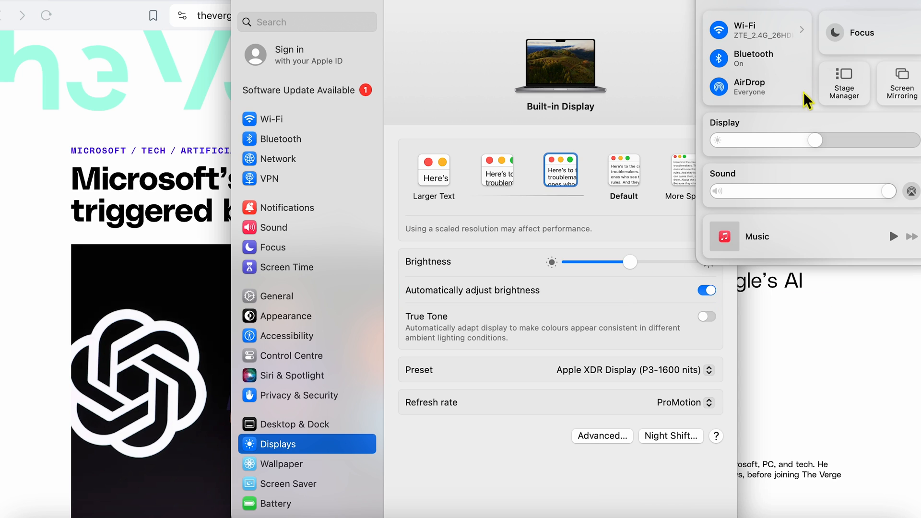
left_click_drag(813, 140, 803, 139)
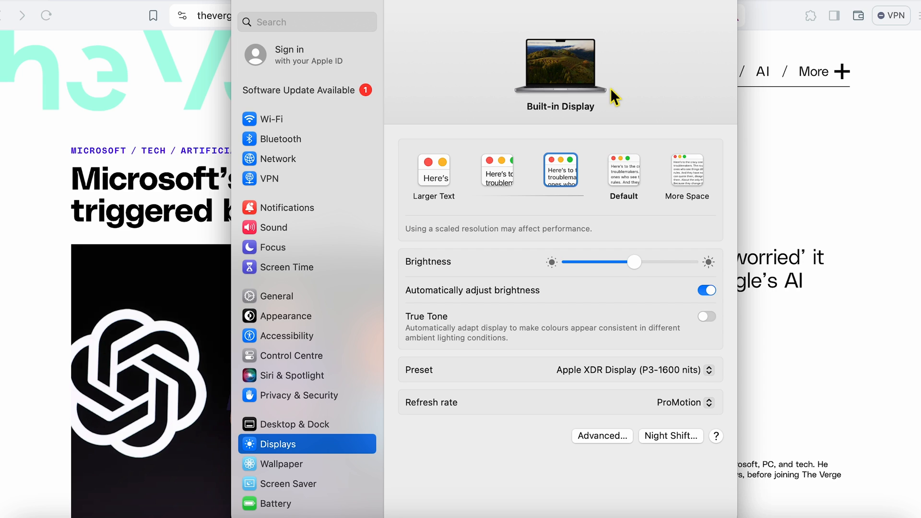
mouse_move(531, 265)
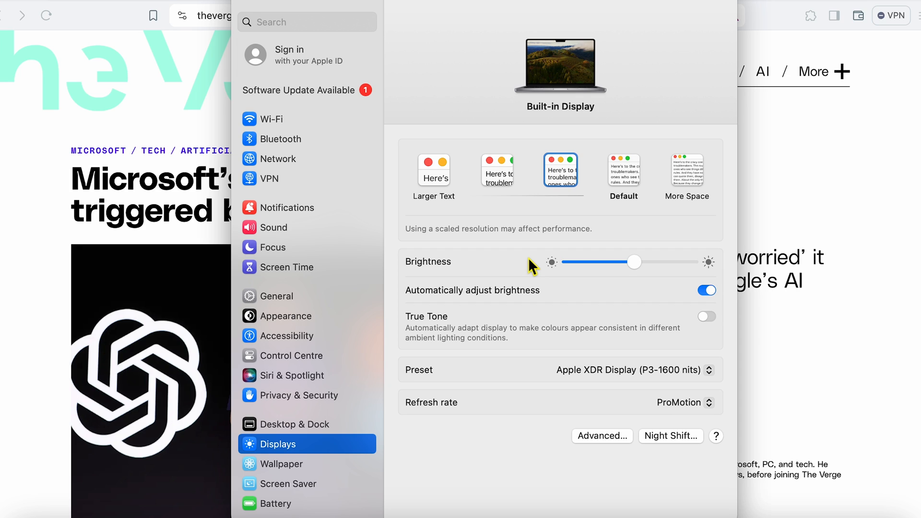
left_click(307, 22)
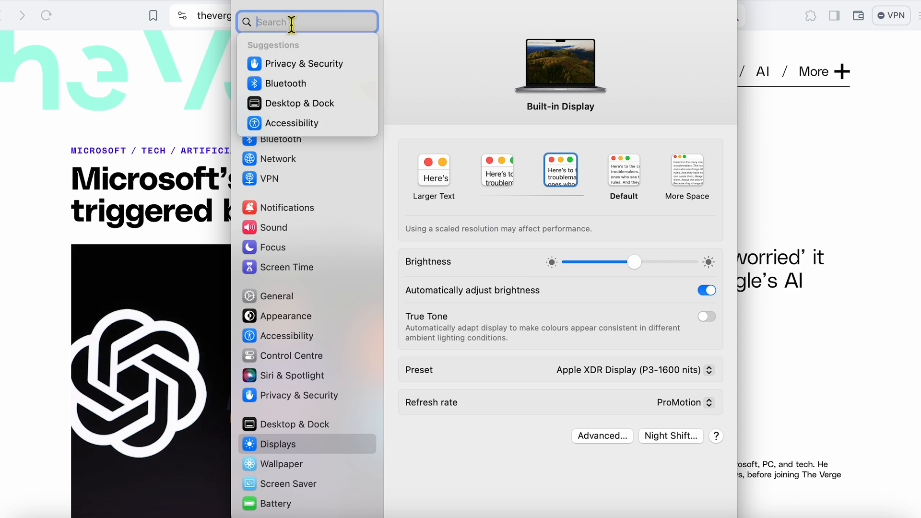
Step: Search Settings for 'mouse poin' and open the Accessibility pointer size options
type("mouse poin")
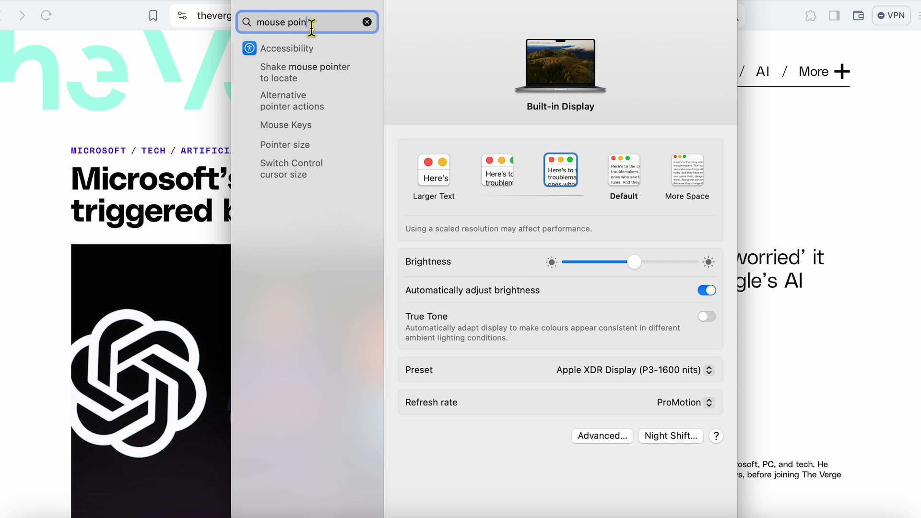
key("BackSpace")
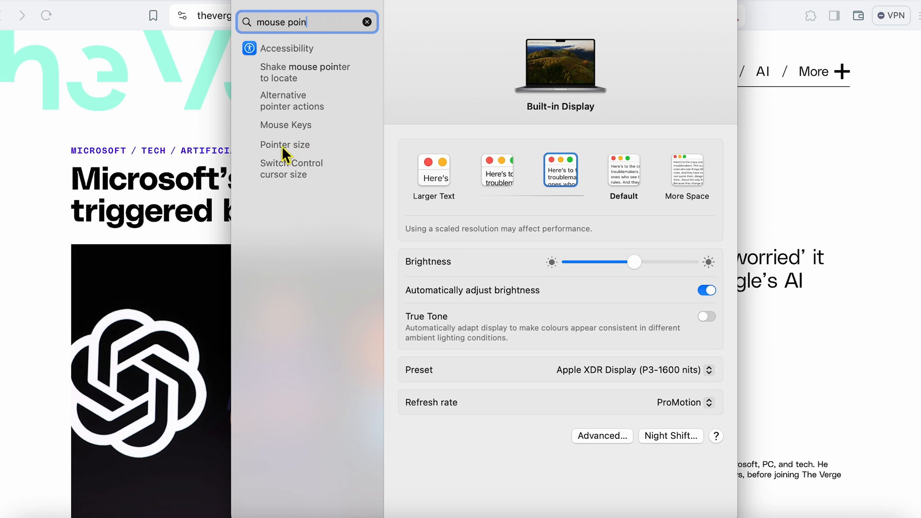
left_click(285, 145)
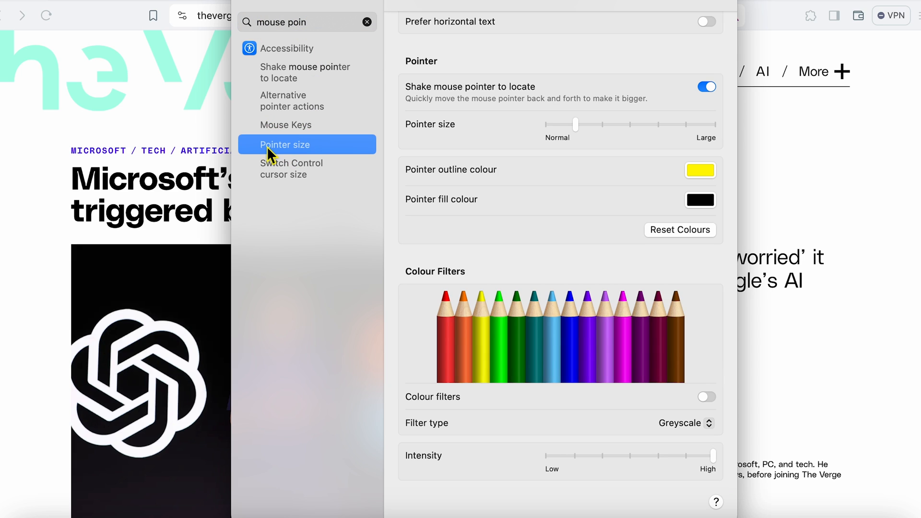
mouse_move(554, 226)
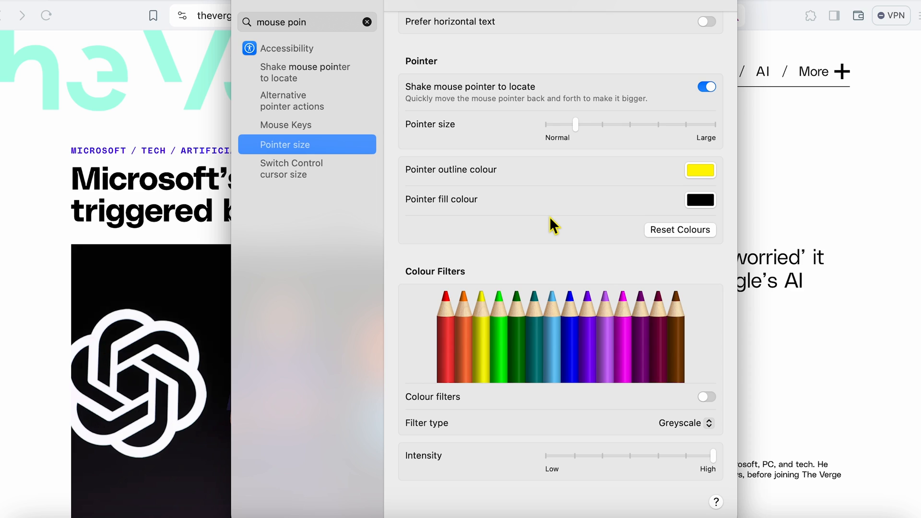
mouse_move(710, 120)
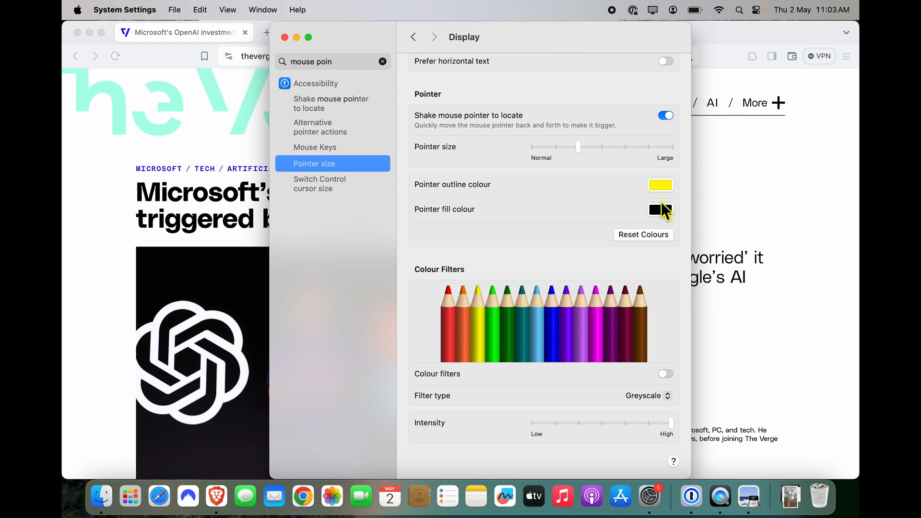
mouse_move(674, 178)
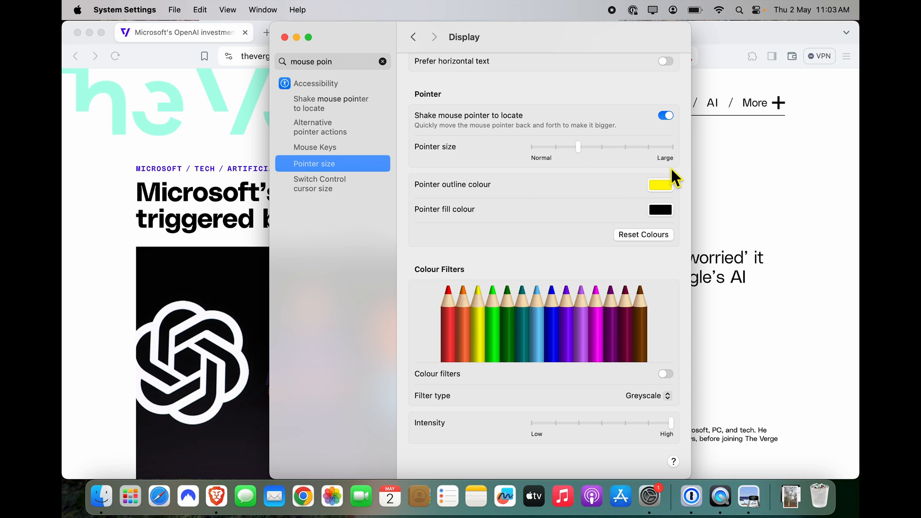
mouse_move(675, 179)
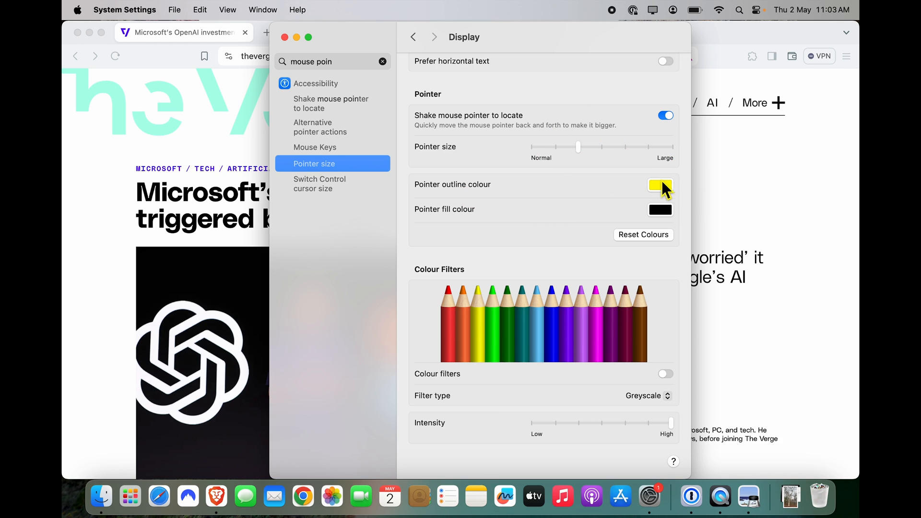
Step: Set the pointer outline colour to yellow after briefly trying orange-red
left_click(660, 185)
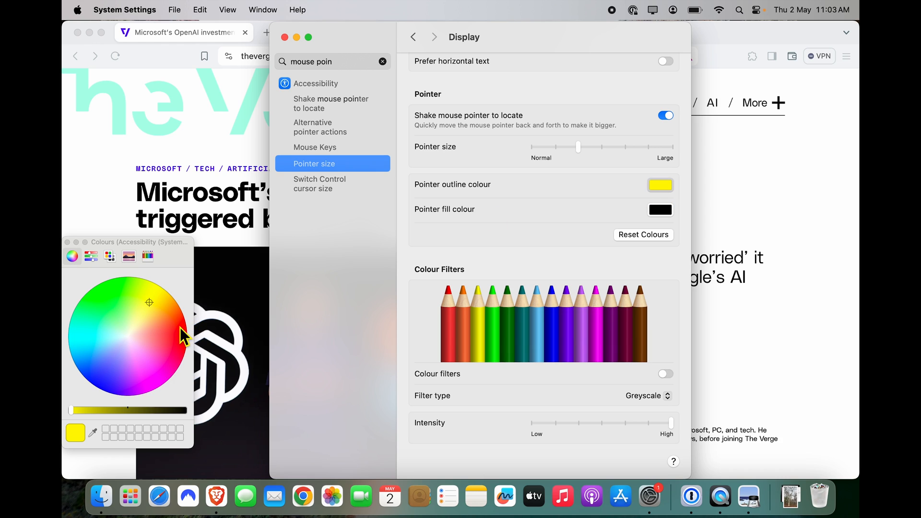
left_click(181, 323)
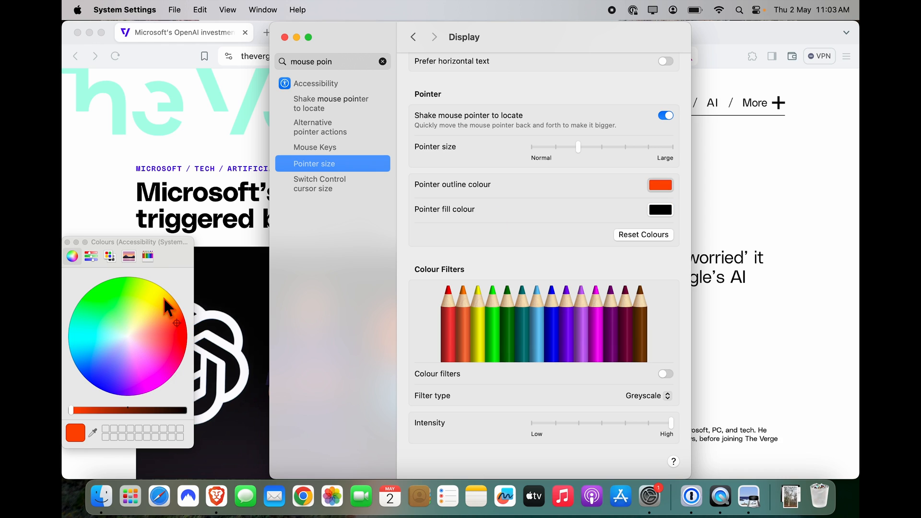
left_click(155, 285)
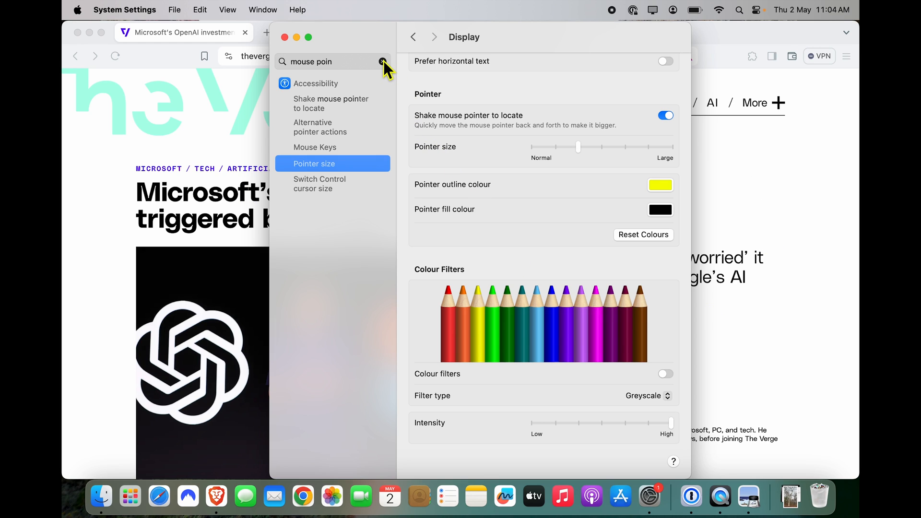
mouse_move(479, 114)
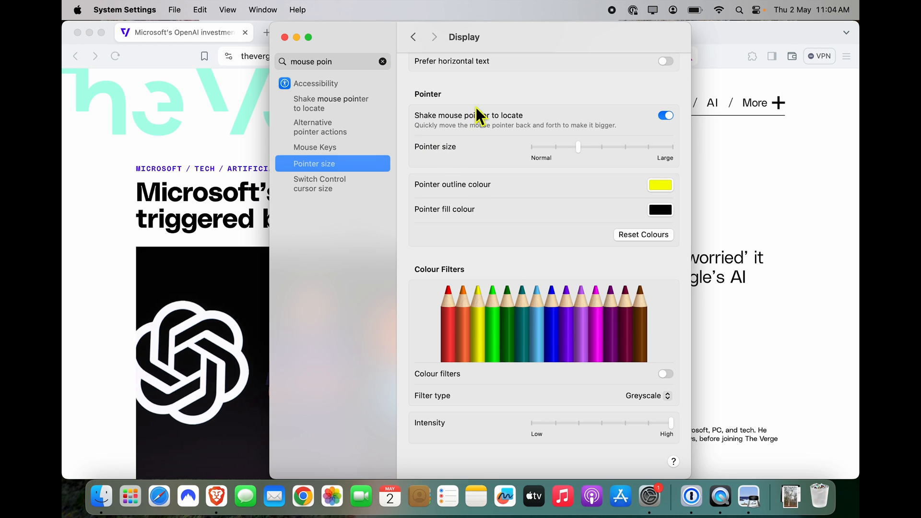
mouse_move(637, 298)
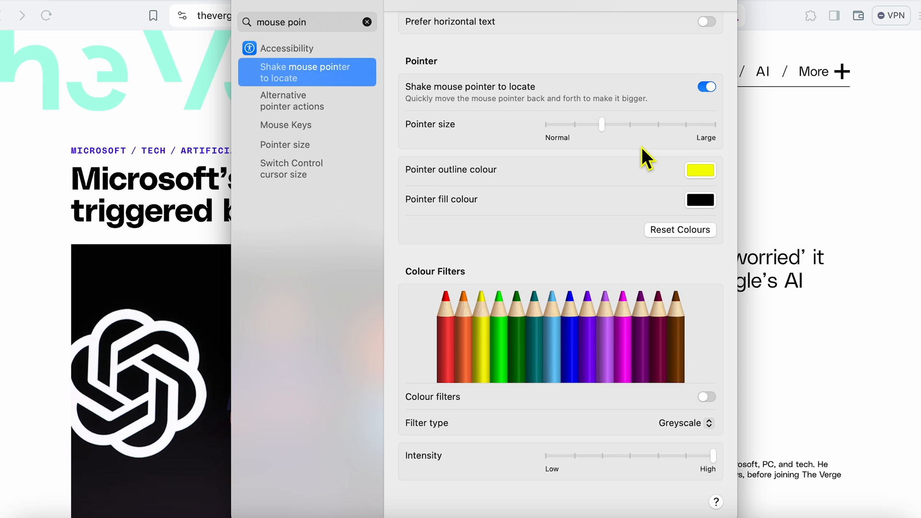
Step: Confirm 'Shake mouse pointer to locate' is on, then clear the mouse pointer search
scroll("down", 3)
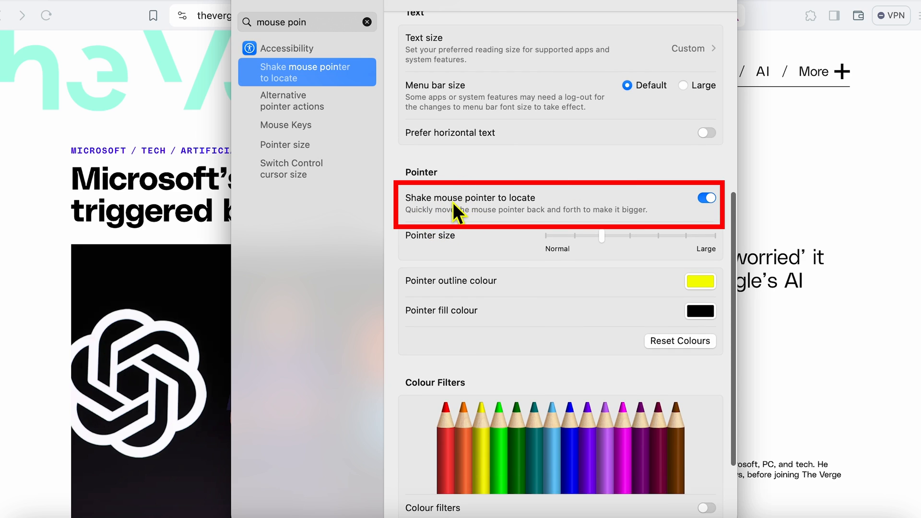
mouse_move(297, 324)
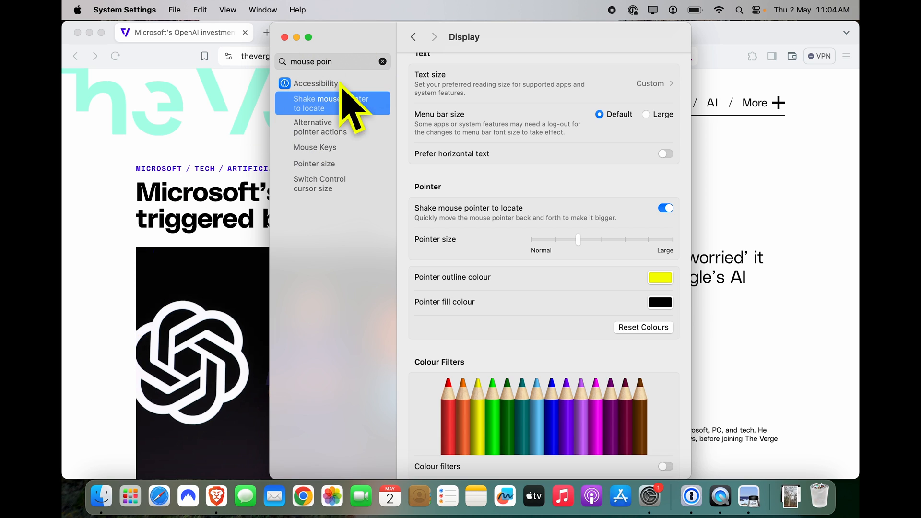
mouse_move(209, 235)
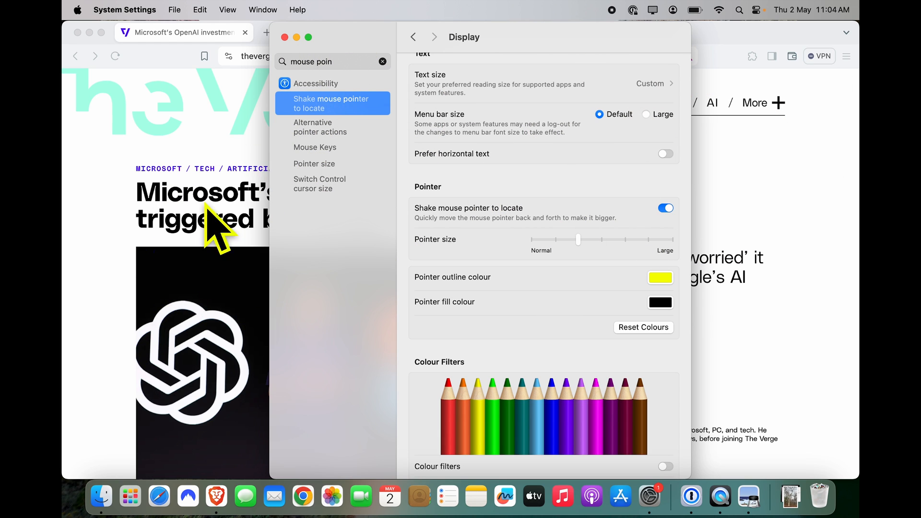
mouse_move(711, 88)
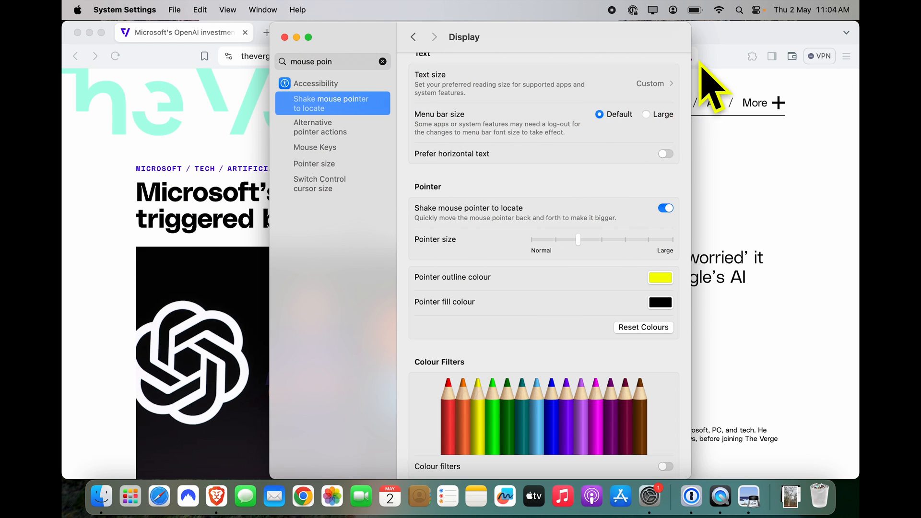
mouse_move(410, 131)
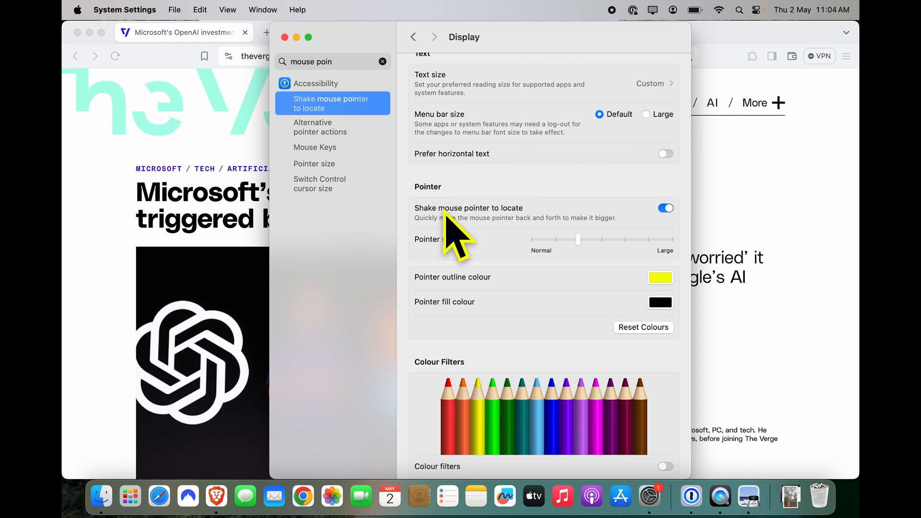
left_click(382, 61)
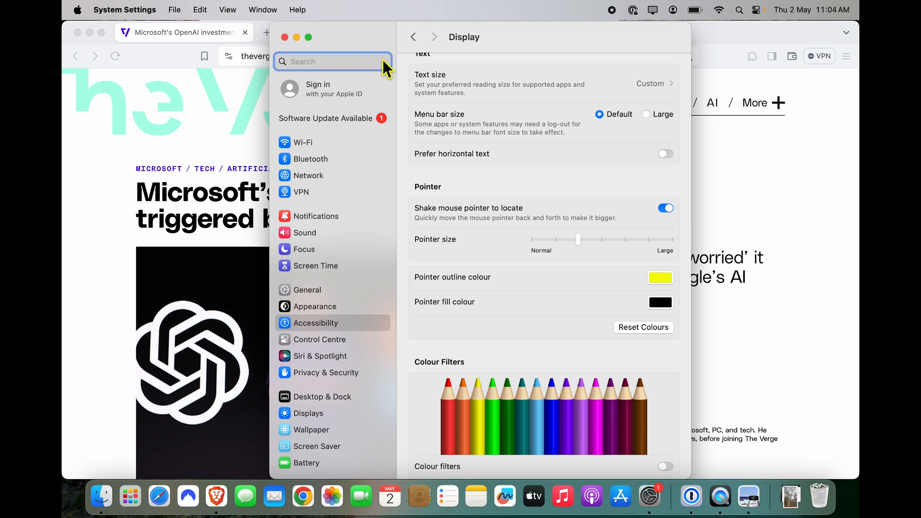
Step: Open Displays and reopen Night Shift, showing the custom 10:00 PM–7:00 AM schedule
left_click(308, 413)
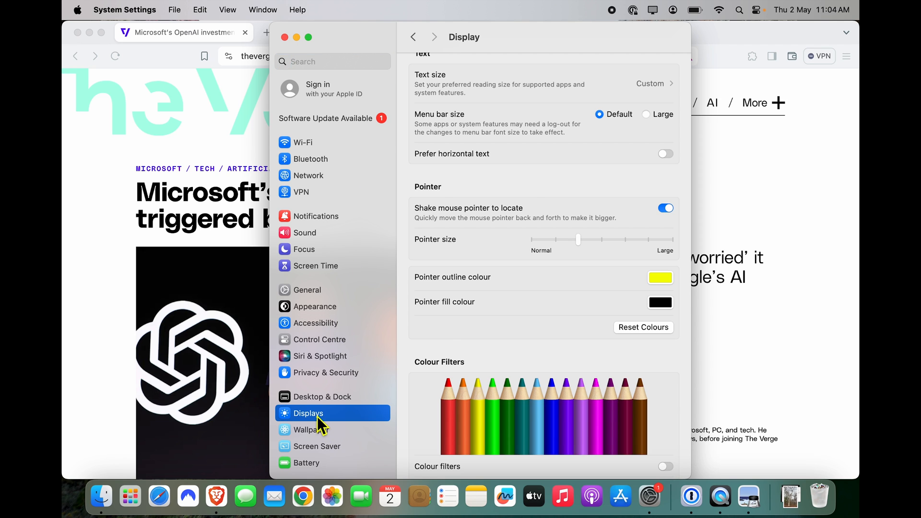
left_click(634, 406)
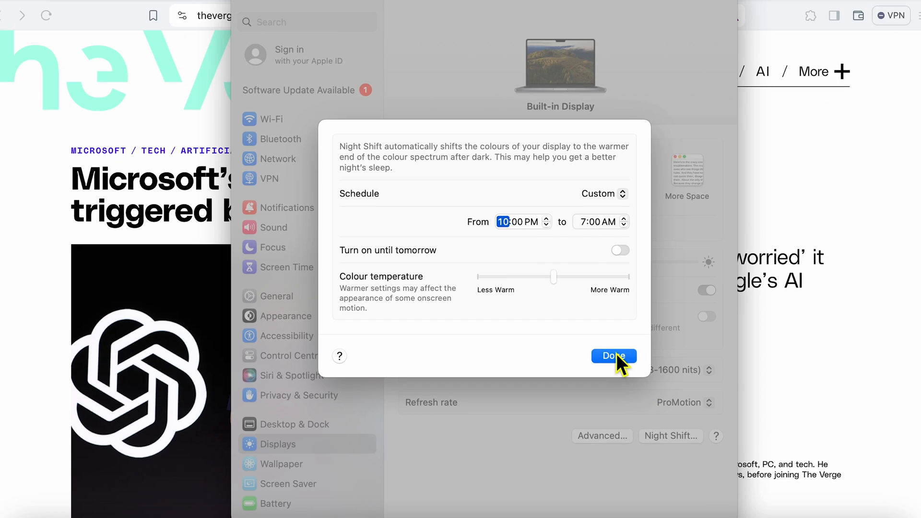
left_click(613, 356)
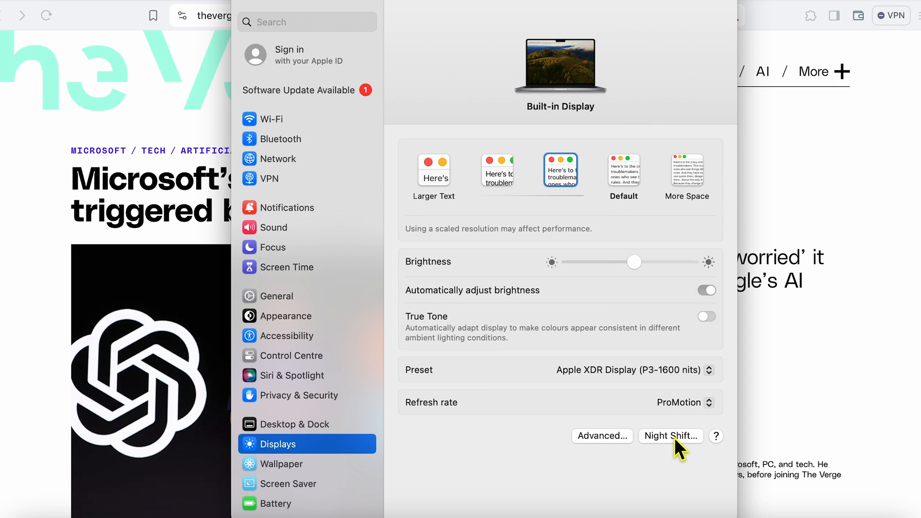
left_click(670, 436)
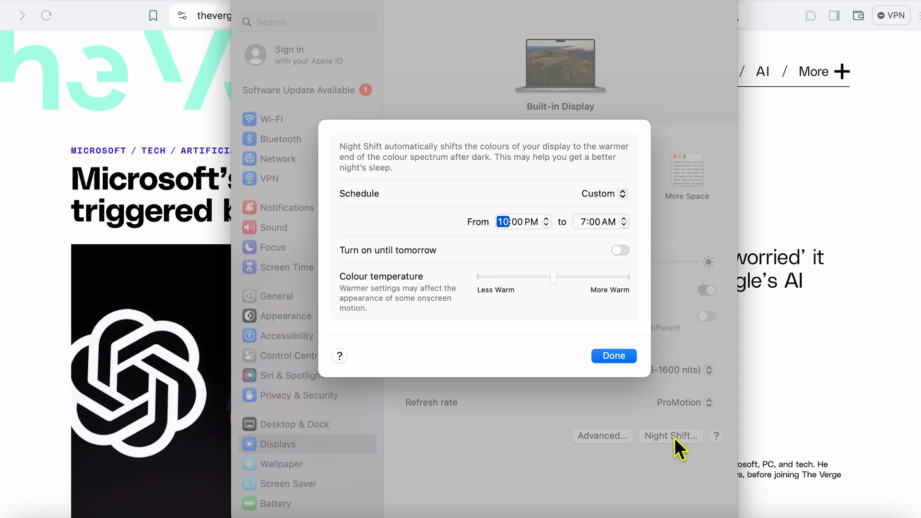
mouse_move(538, 260)
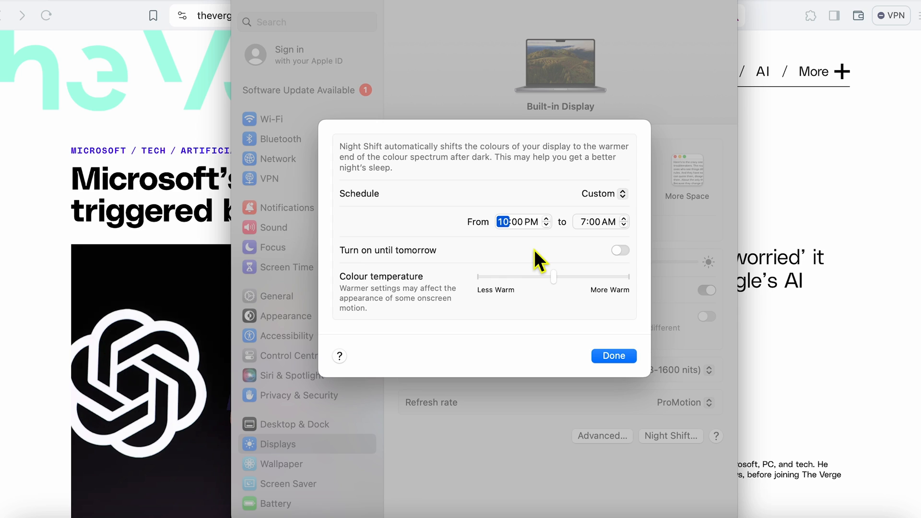
left_click(602, 194)
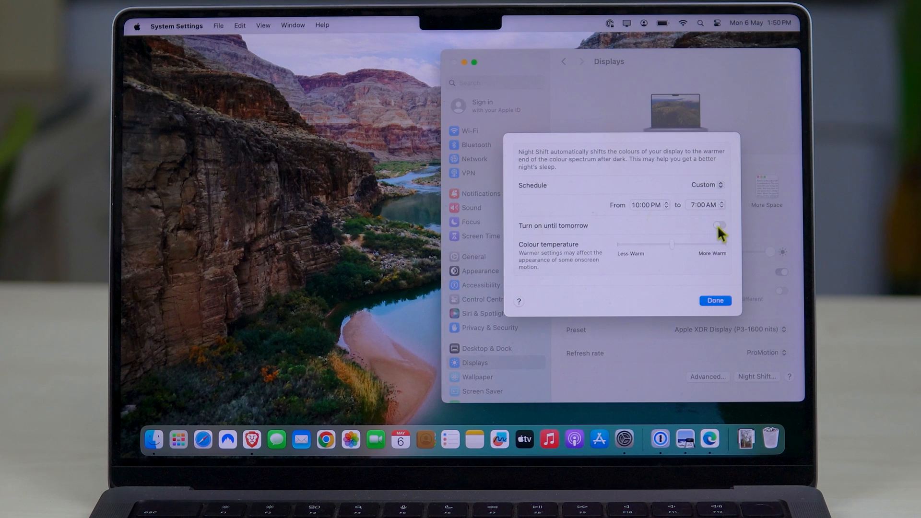
Step: Toggle Night Shift's 'Turn on until tomorrow' several times, leave it off, and close the sheet
left_click(719, 225)
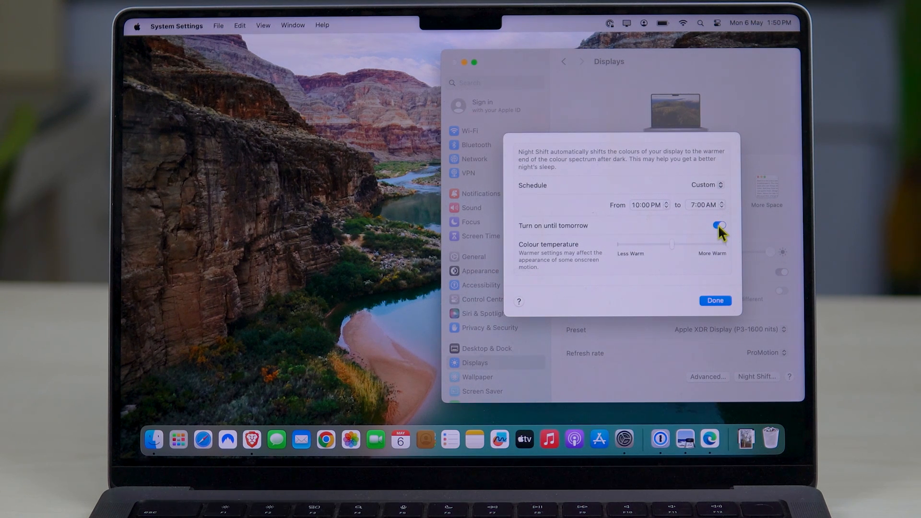
left_click(719, 225)
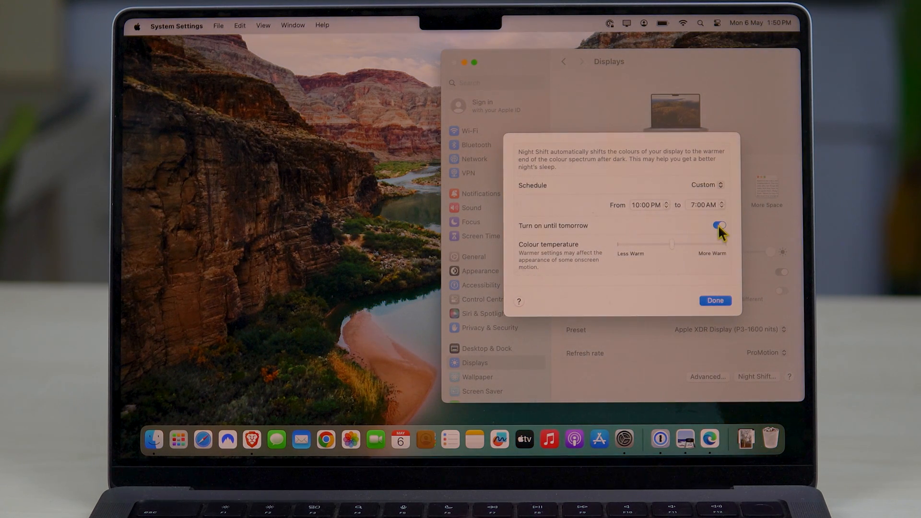
left_click(718, 226)
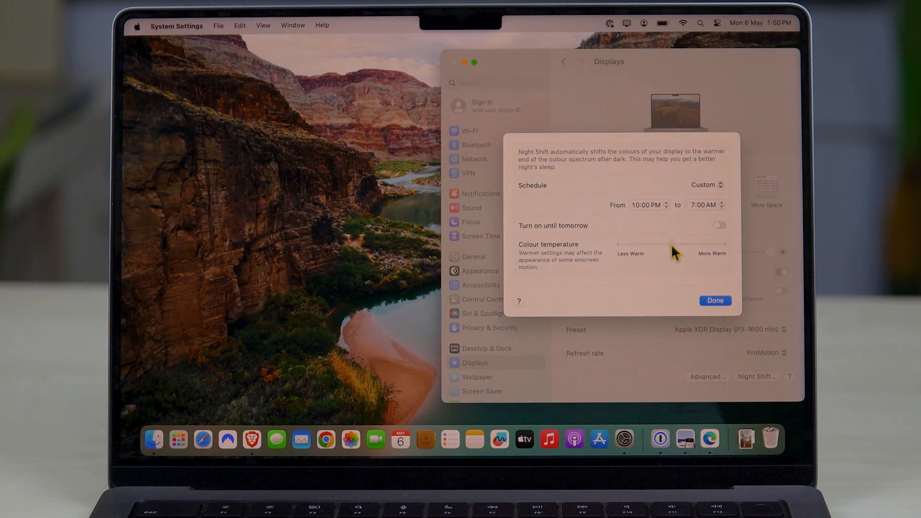
left_click(719, 224)
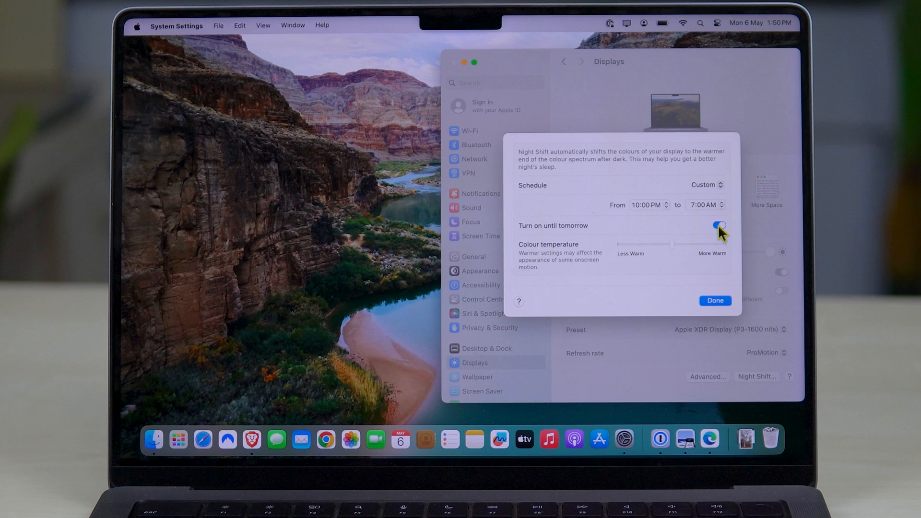
left_click(719, 225)
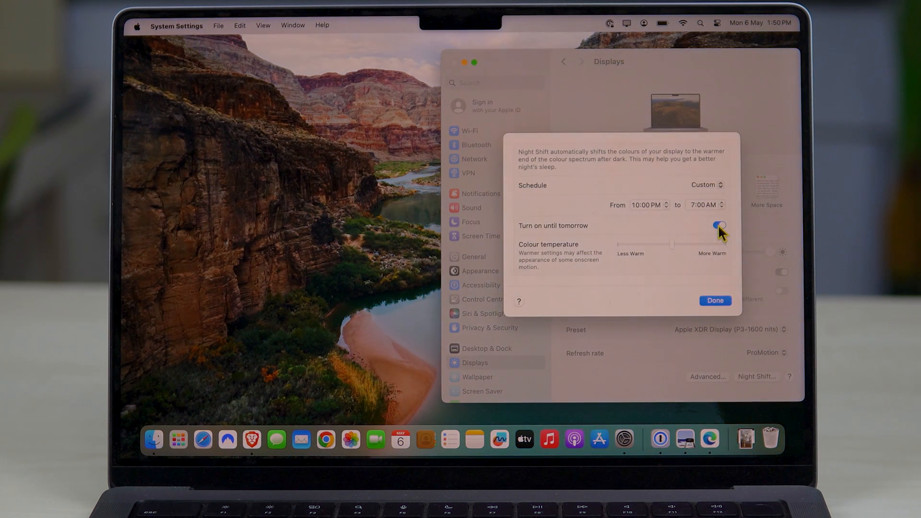
left_click(719, 225)
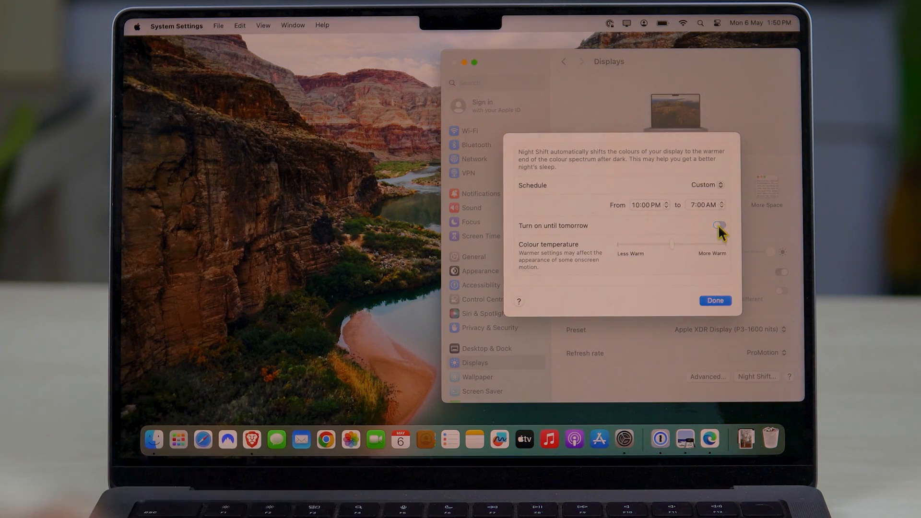
left_click(717, 226)
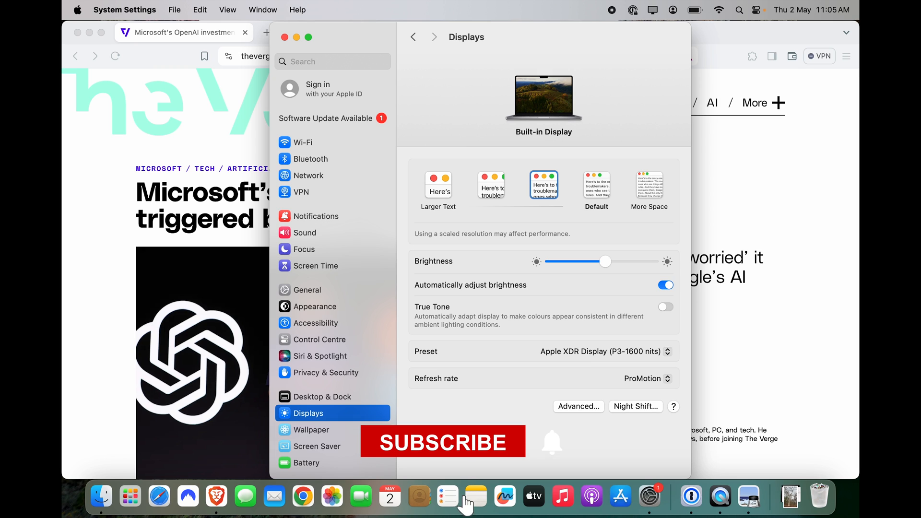
left_click(443, 441)
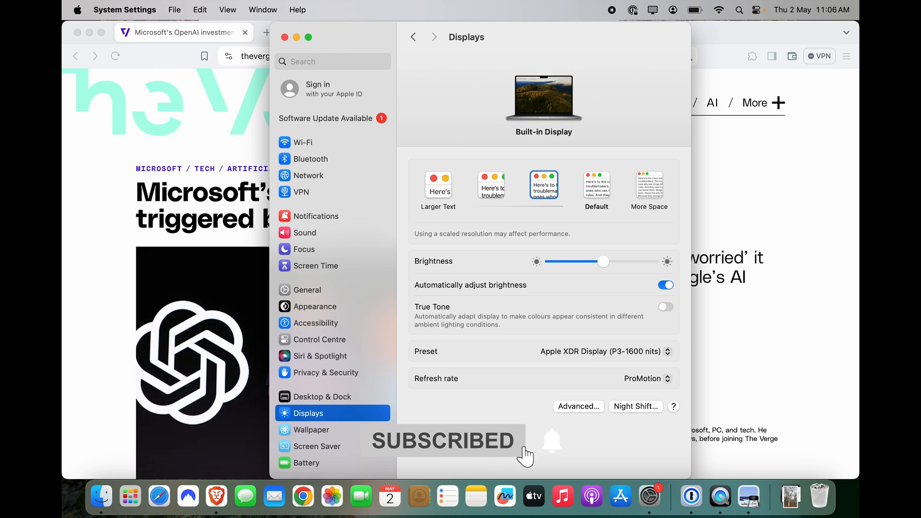